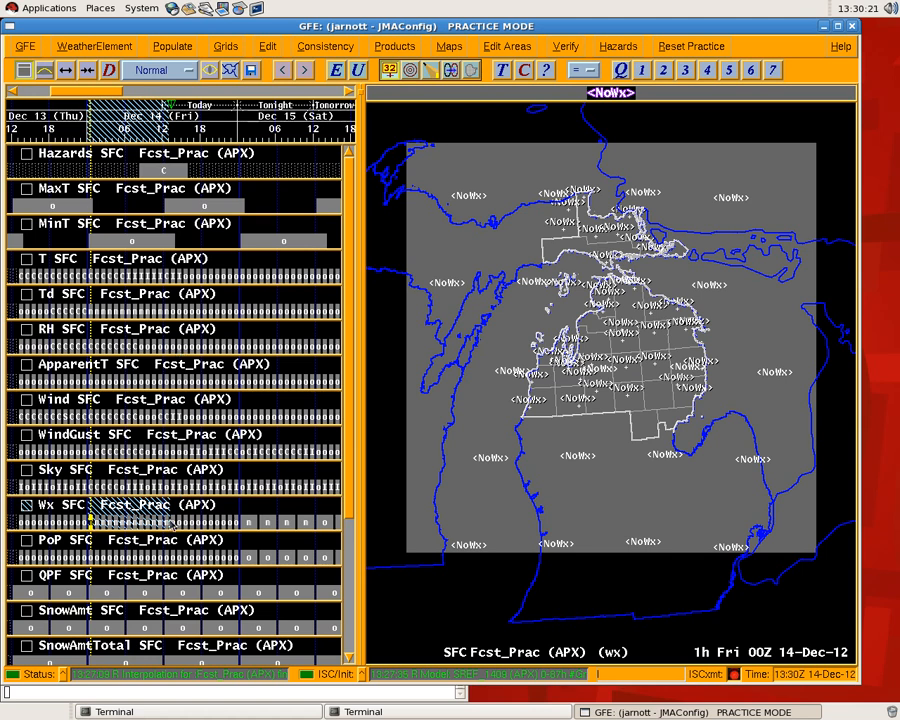
{"action": "mouse_move", "coordinate": [430, 230]}
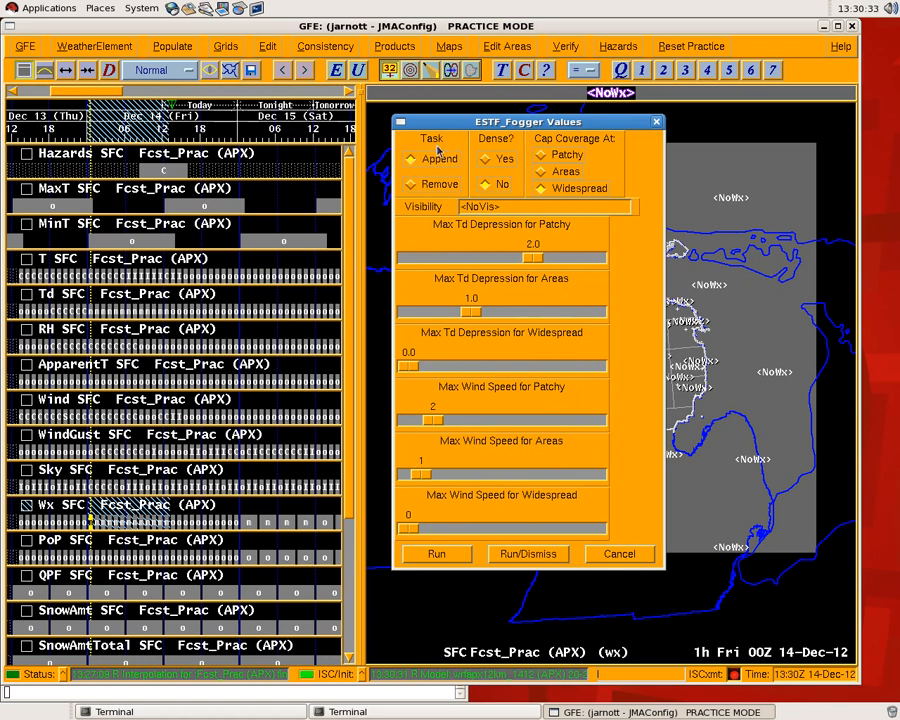
{"action": "left_click", "coordinate": [411, 159]}
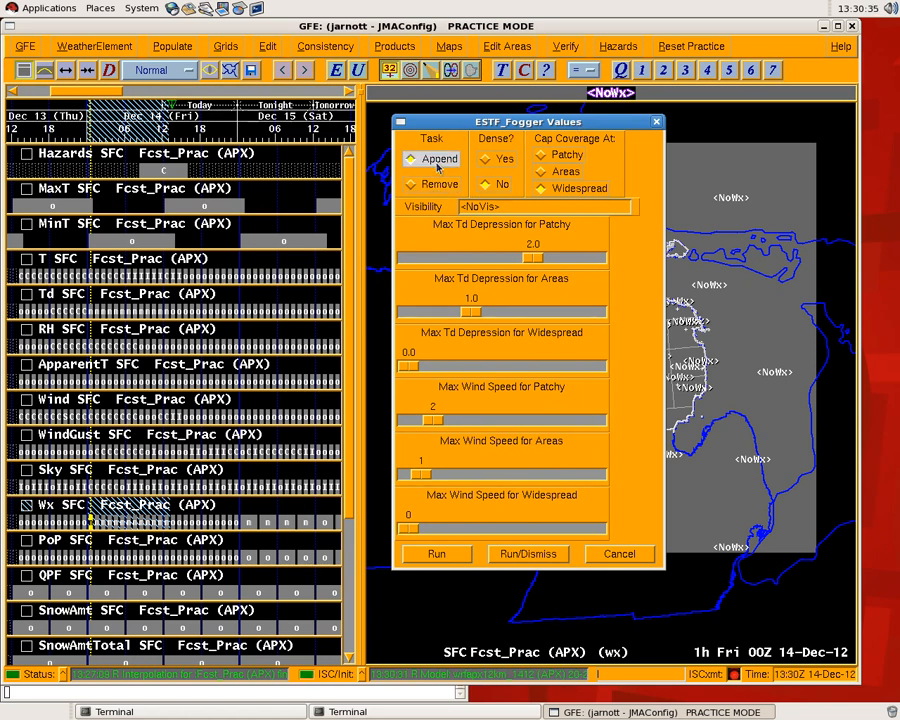
{"action": "left_click", "coordinate": [411, 184]}
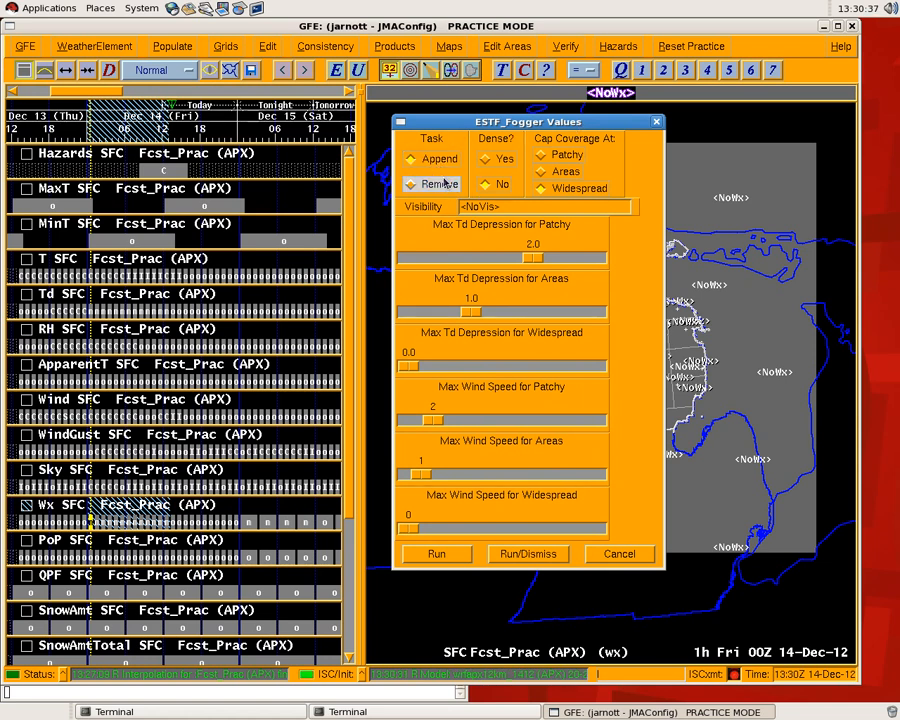
{"action": "left_click", "coordinate": [411, 158]}
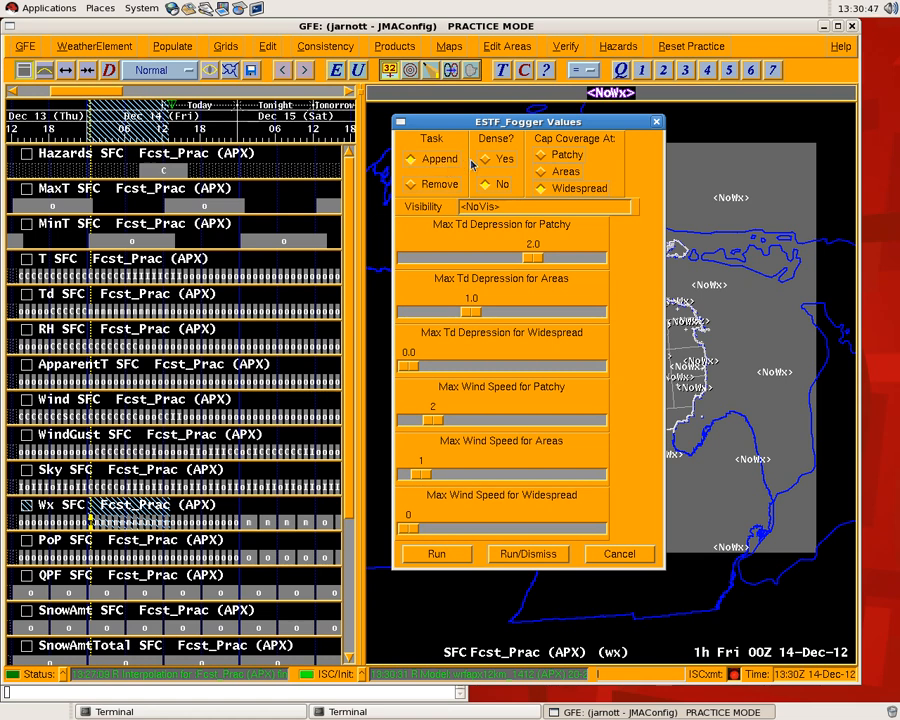
{"action": "left_click", "coordinate": [486, 159]}
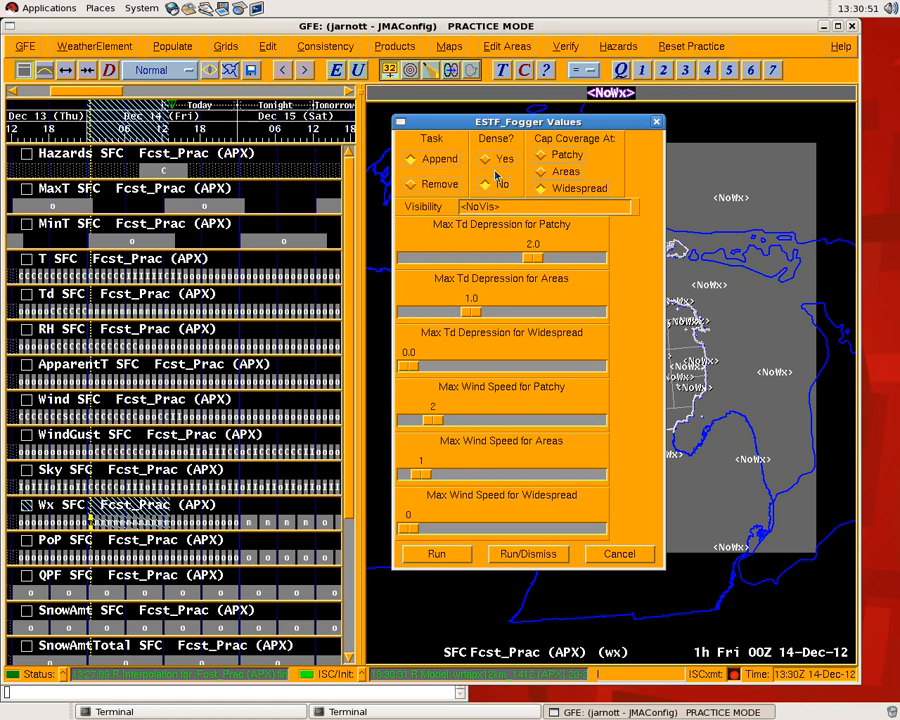
{"action": "left_click", "coordinate": [542, 155]}
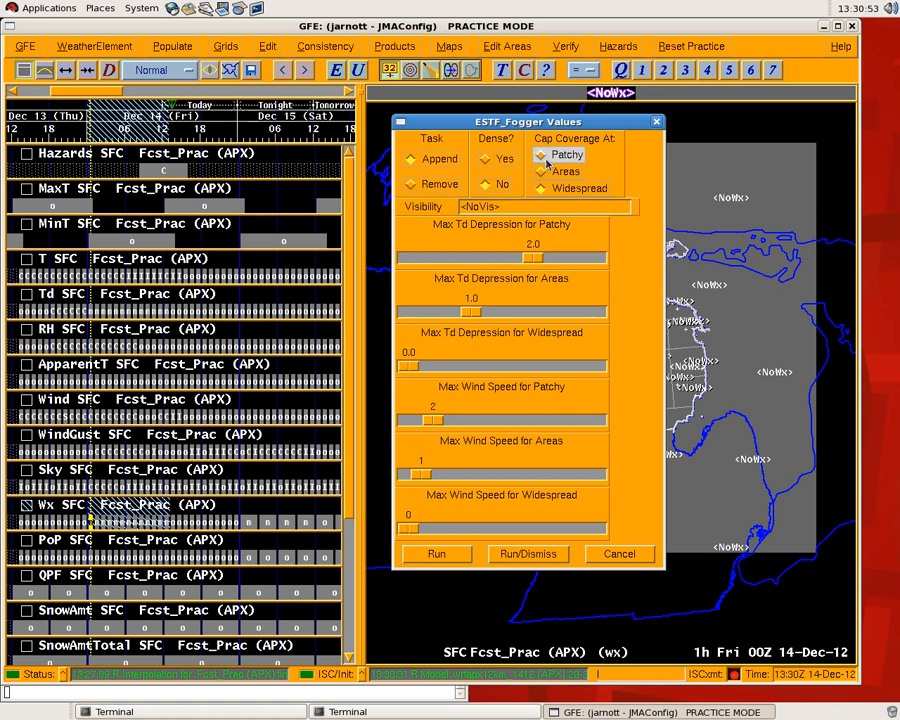
{"action": "left_click", "coordinate": [542, 171]}
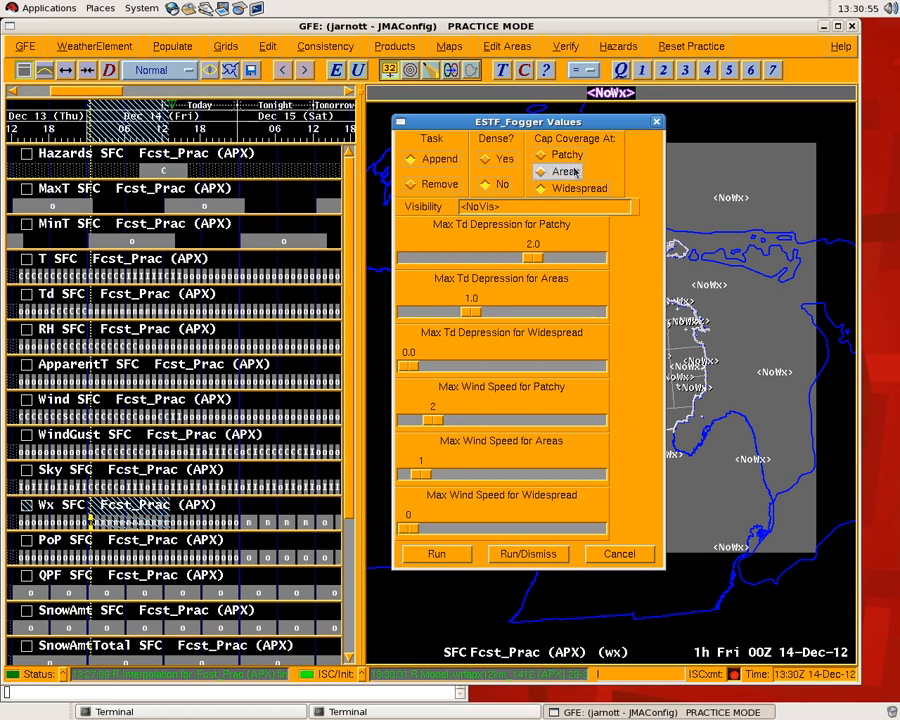
{"action": "left_click", "coordinate": [541, 155]}
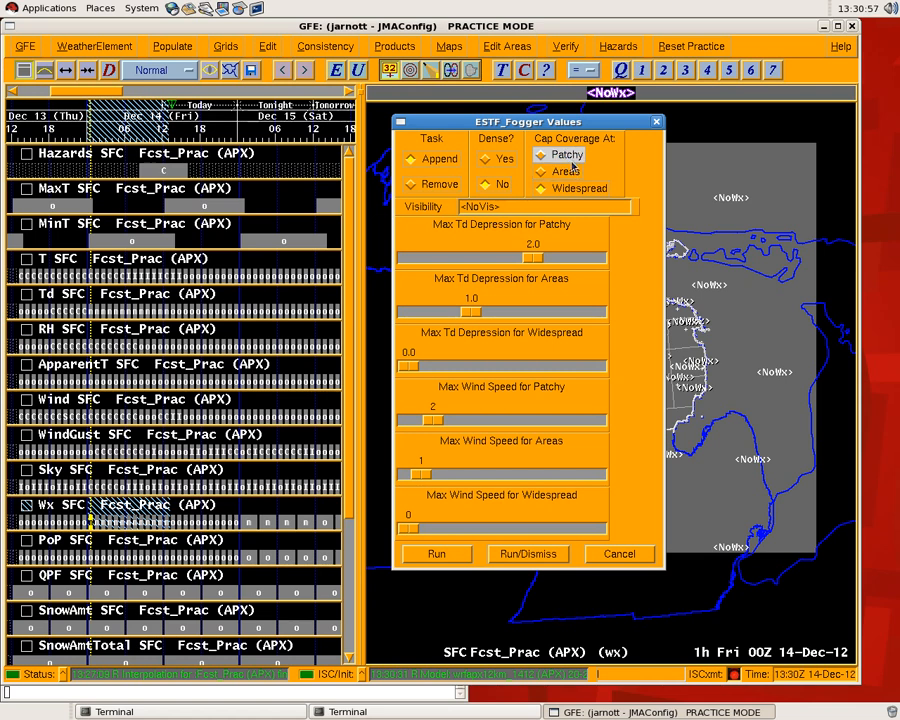
{"action": "left_click", "coordinate": [541, 188]}
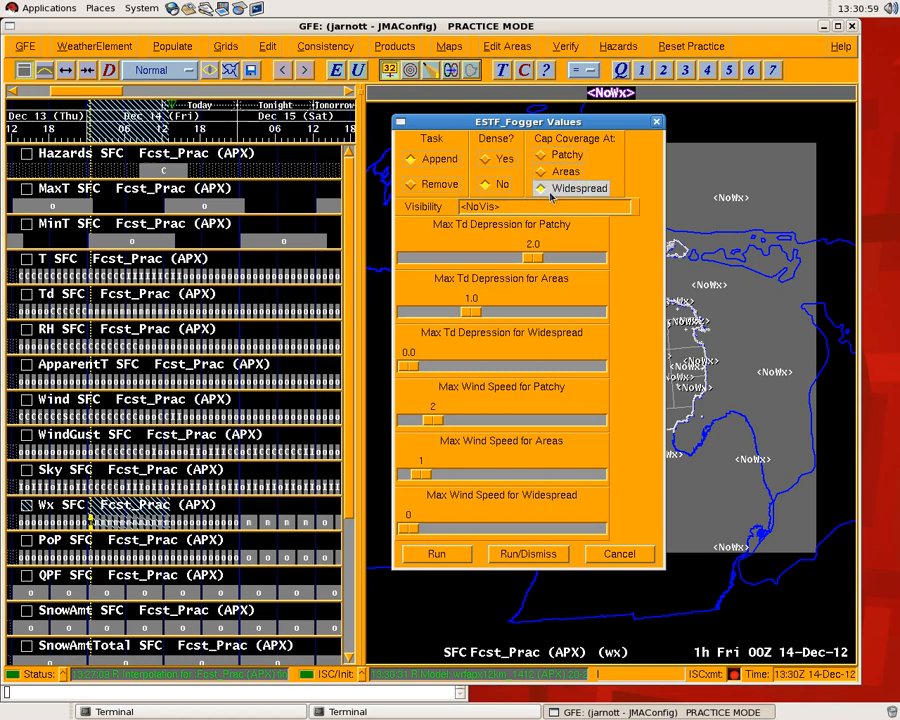
{"action": "left_click", "coordinate": [542, 188]}
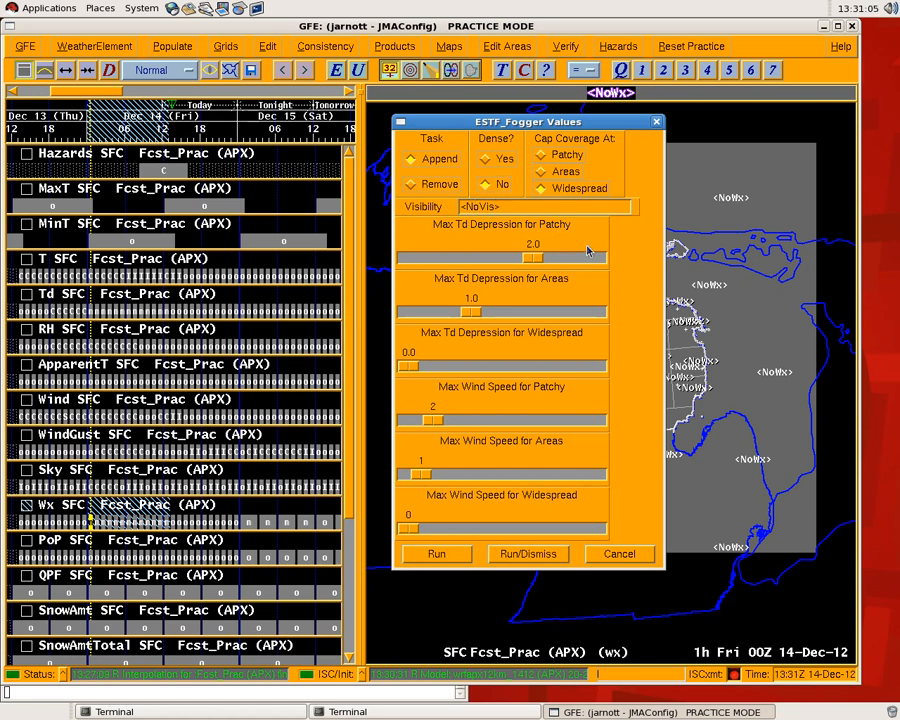
{"action": "mouse_move", "coordinate": [548, 326]}
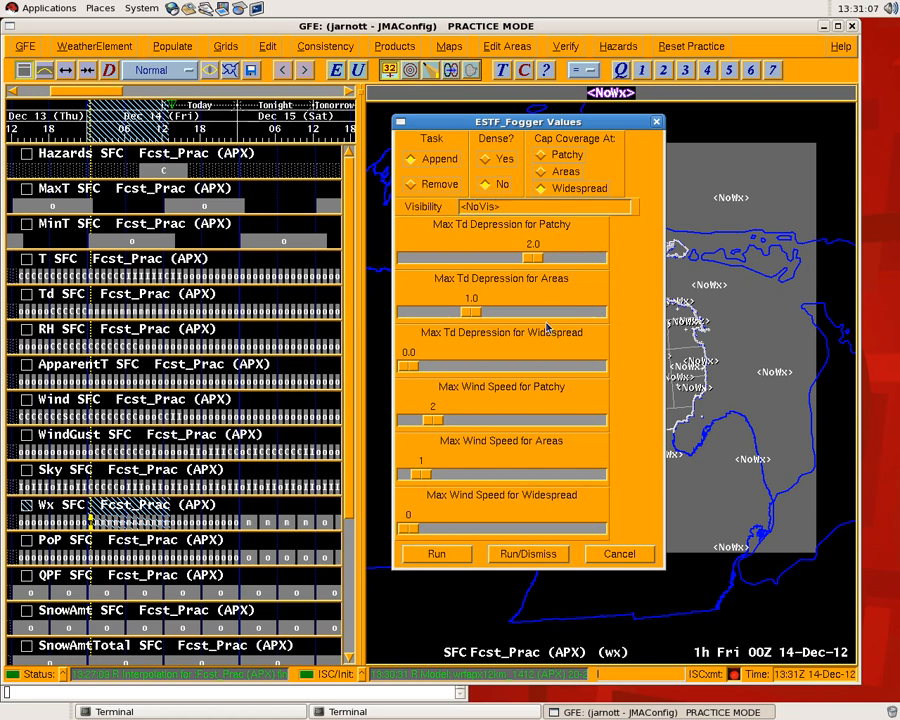
{"action": "mouse_move", "coordinate": [538, 288]}
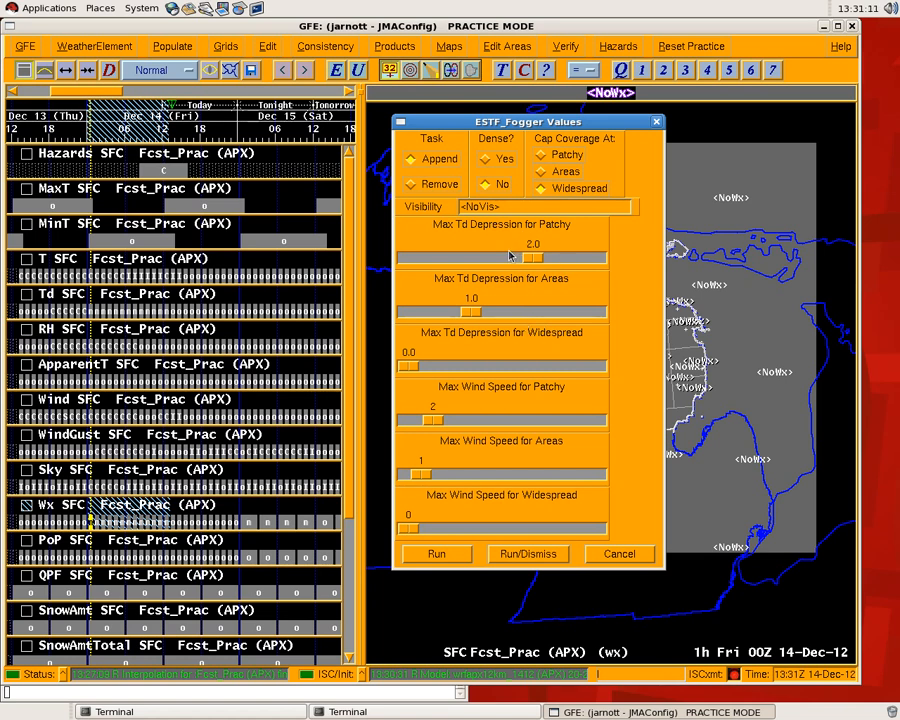
{"action": "mouse_move", "coordinate": [443, 235]}
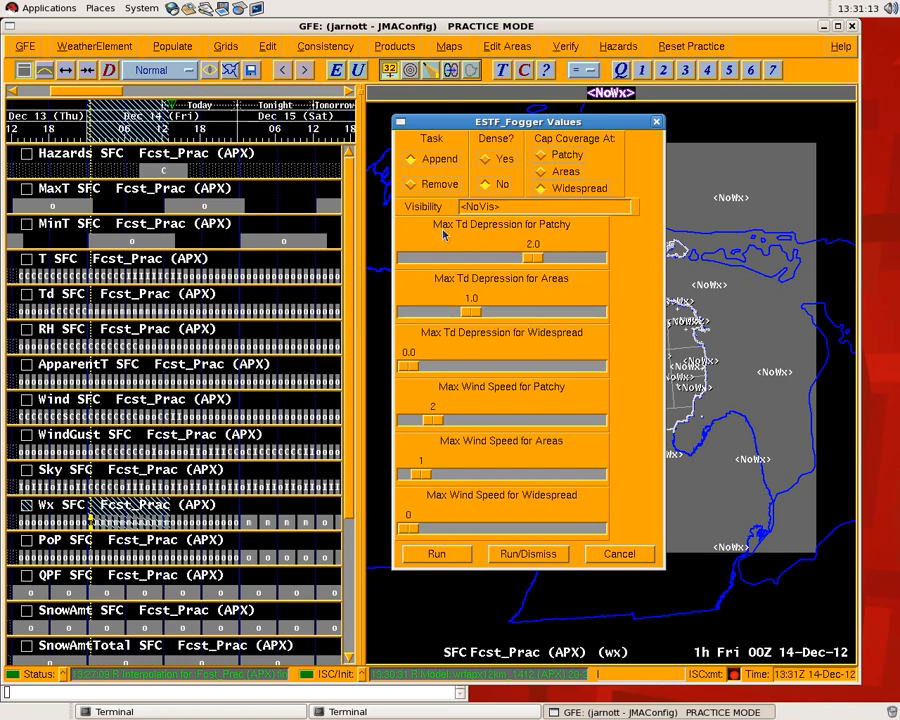
{"action": "mouse_move", "coordinate": [503, 245]}
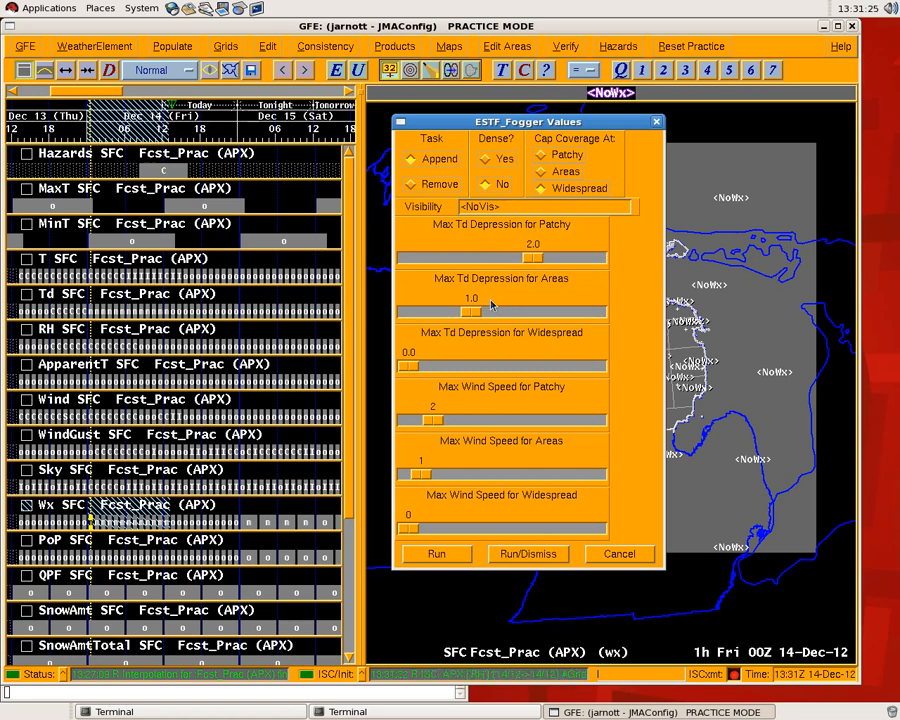
{"action": "mouse_move", "coordinate": [503, 348]}
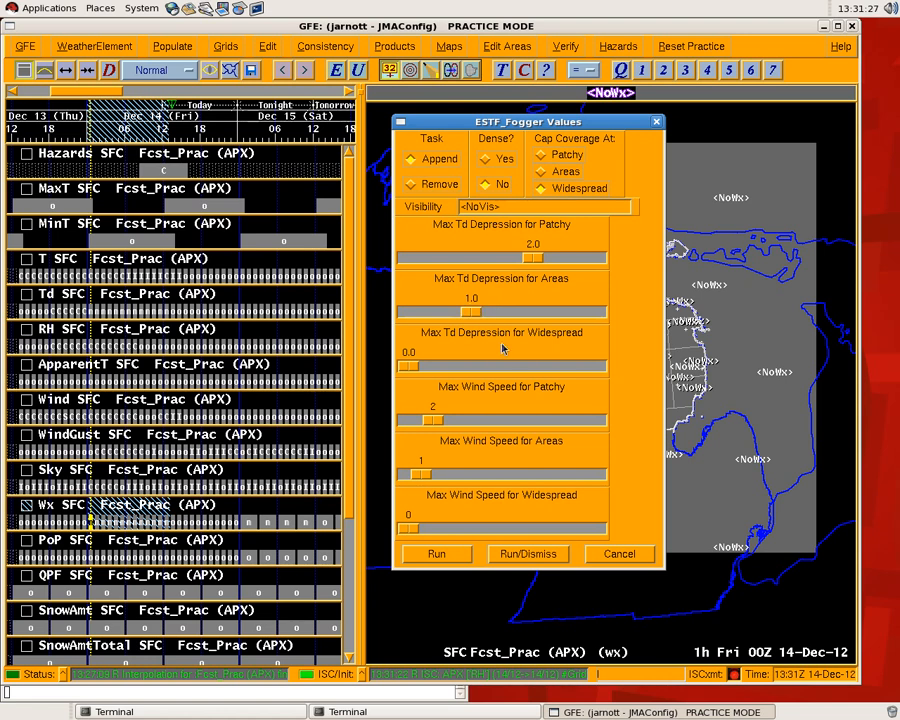
{"action": "mouse_move", "coordinate": [445, 368]}
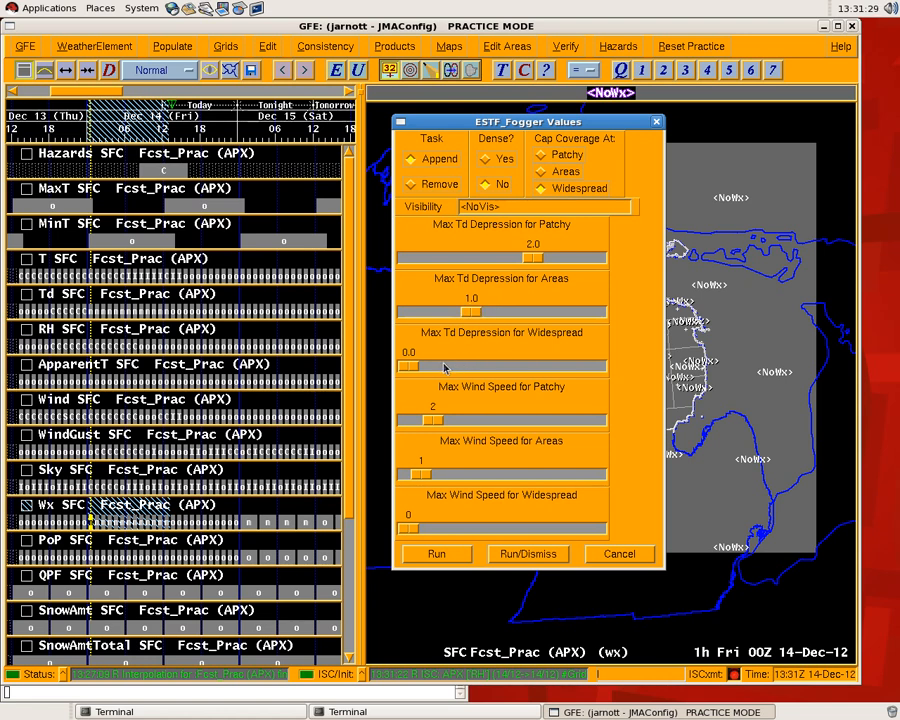
{"action": "mouse_move", "coordinate": [443, 360]}
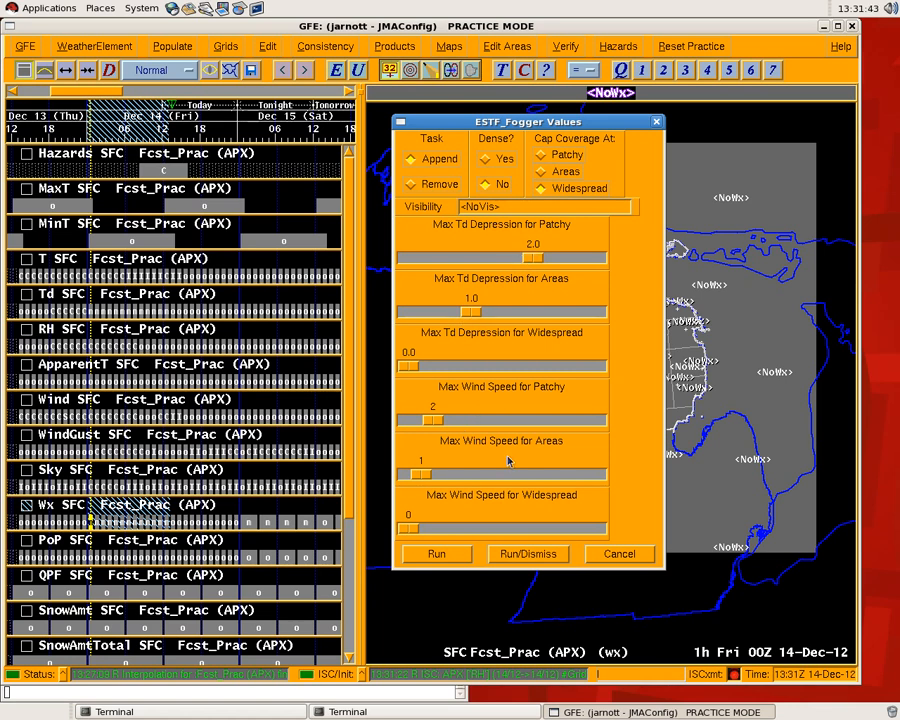
{"action": "mouse_move", "coordinate": [475, 448]}
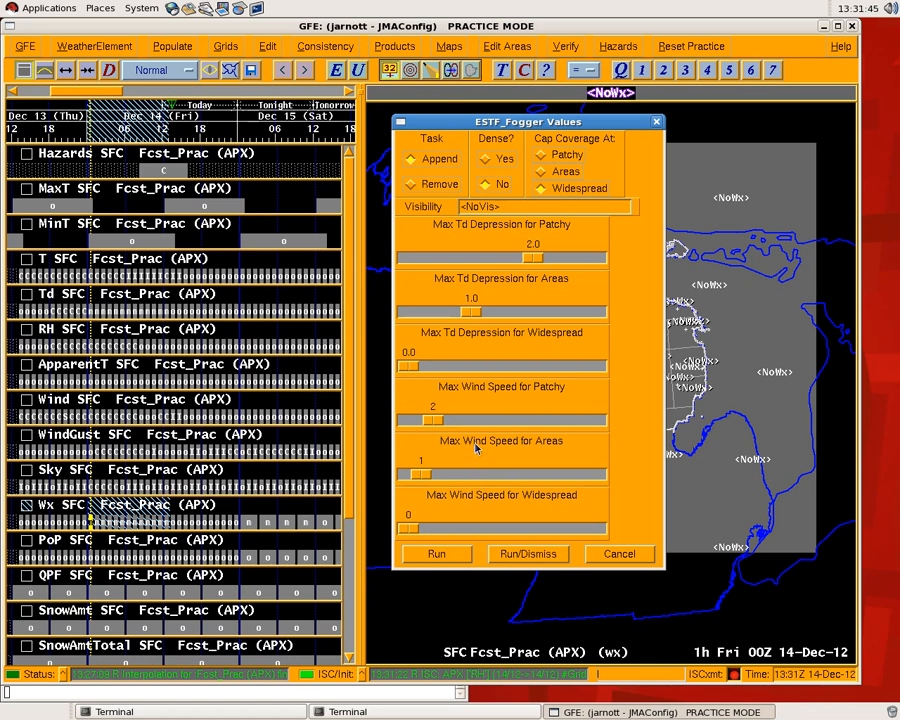
{"action": "mouse_move", "coordinate": [488, 533]}
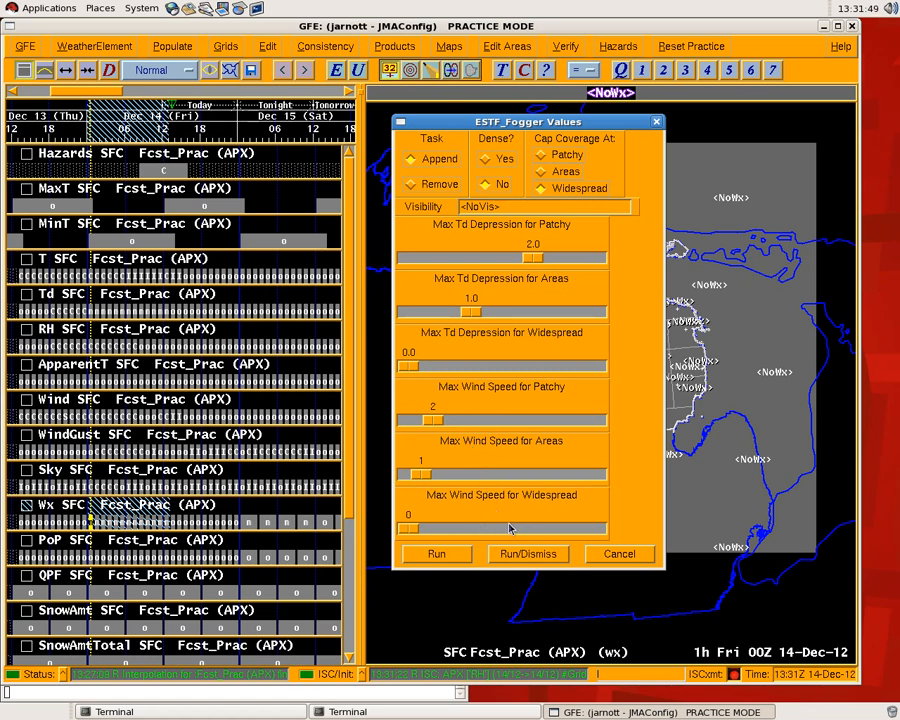
{"action": "mouse_move", "coordinate": [500, 490]}
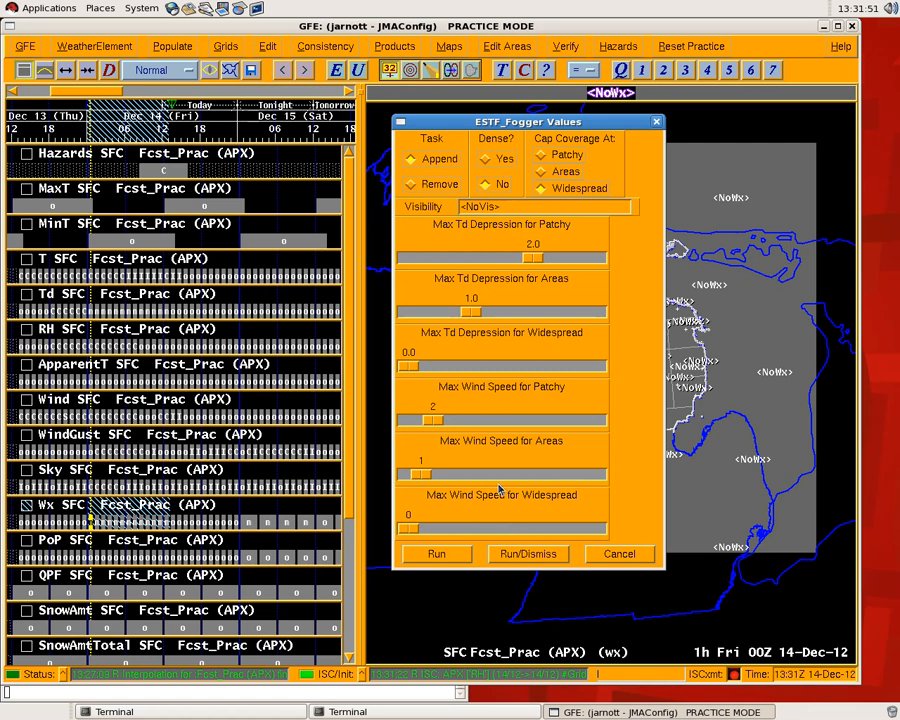
{"action": "mouse_move", "coordinate": [467, 482]}
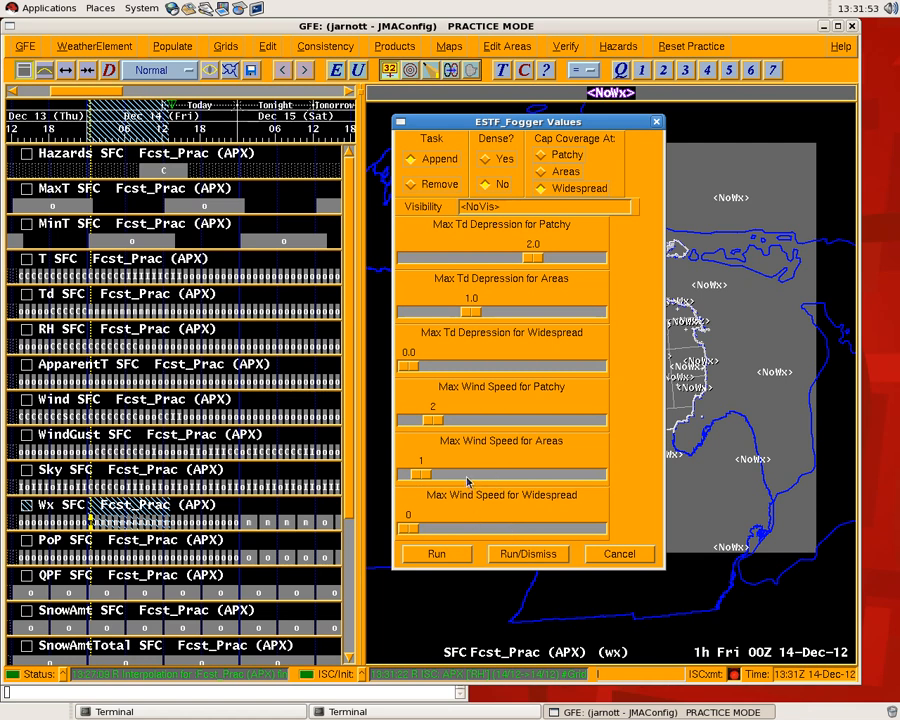
{"action": "mouse_move", "coordinate": [462, 476]}
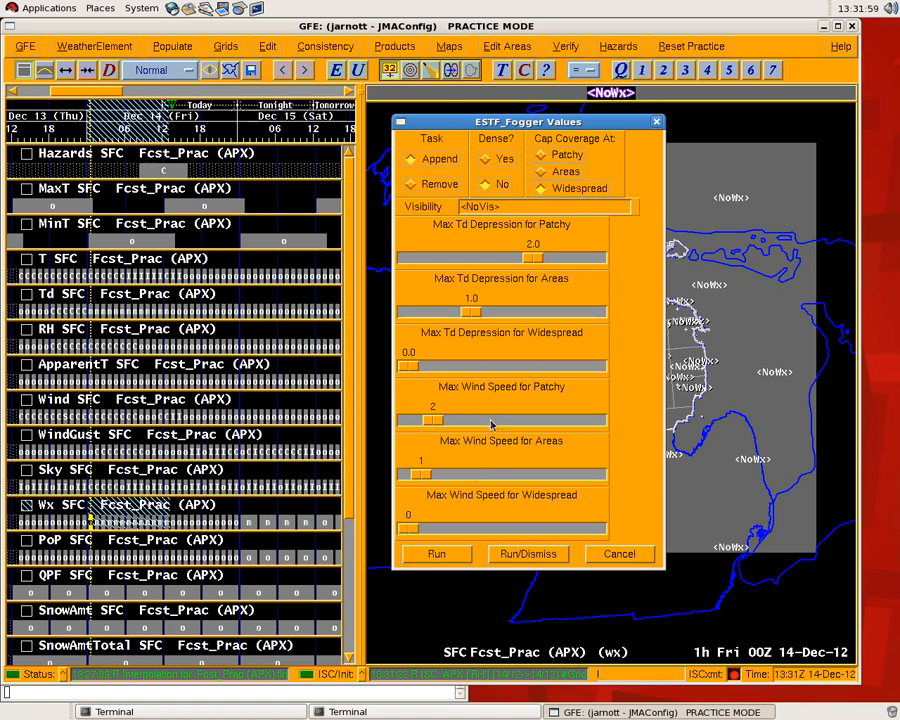
{"action": "mouse_move", "coordinate": [478, 340]}
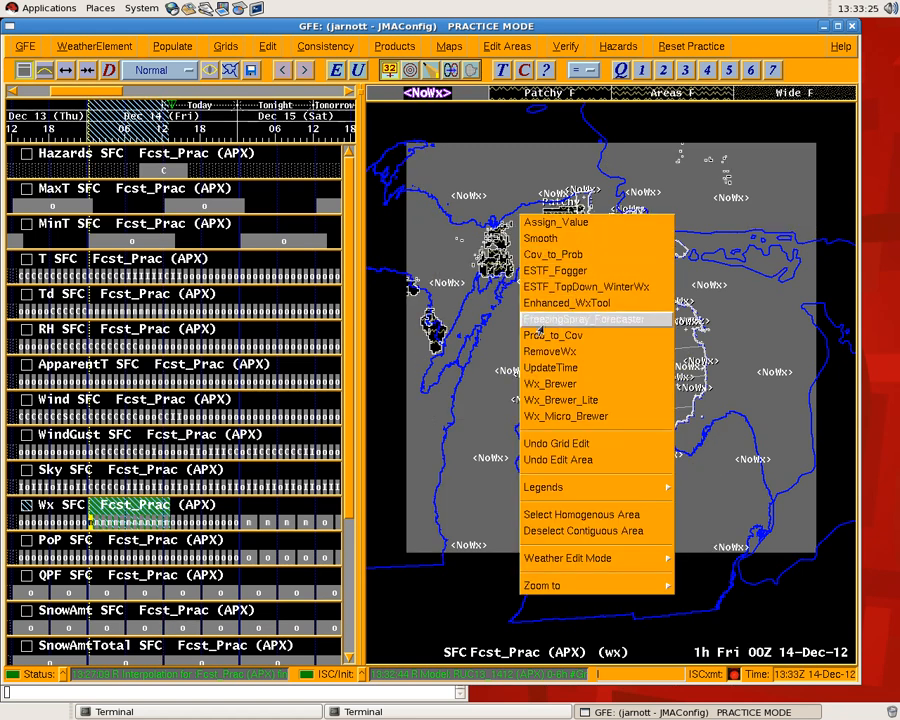
- Undo the earlier fog edit, then reopen ESTF_Fogger with coverage capped at Patchy
{"action": "left_click", "coordinate": [556, 270]}
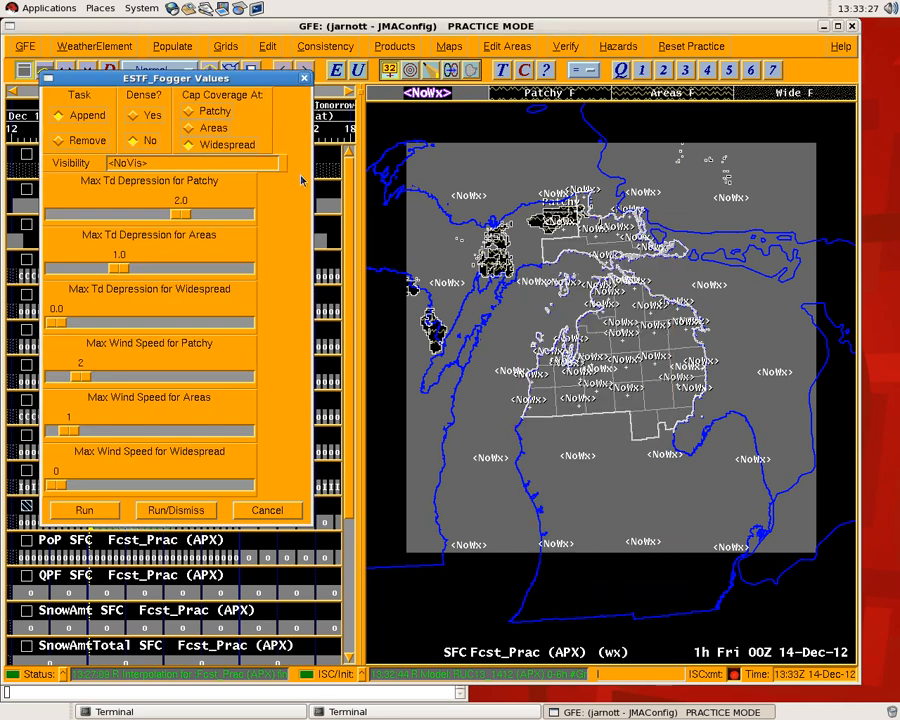
{"action": "left_click", "coordinate": [267, 510]}
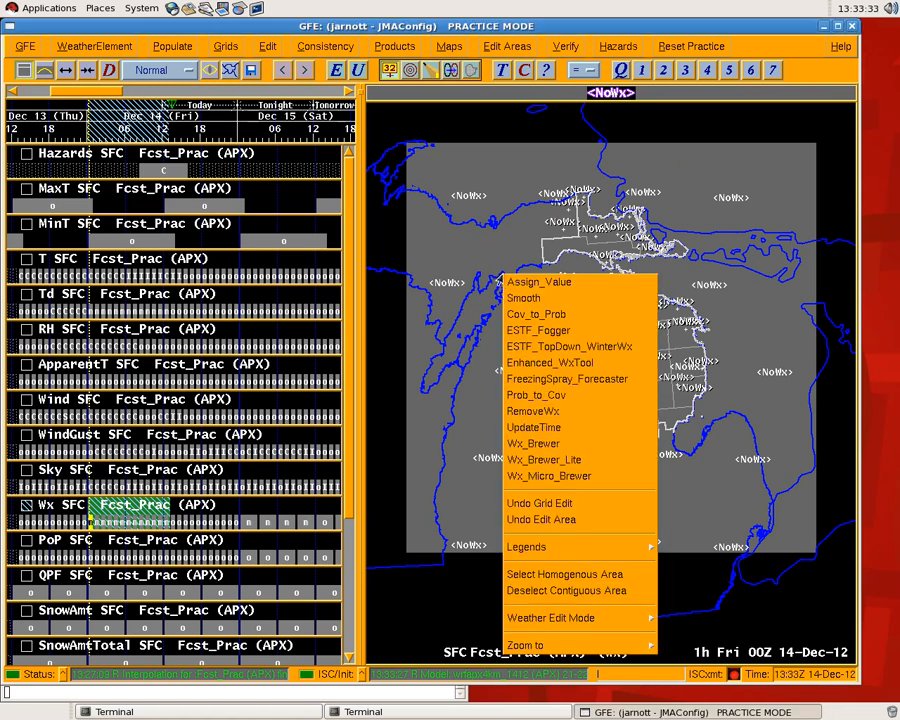
{"action": "left_click", "coordinate": [538, 330]}
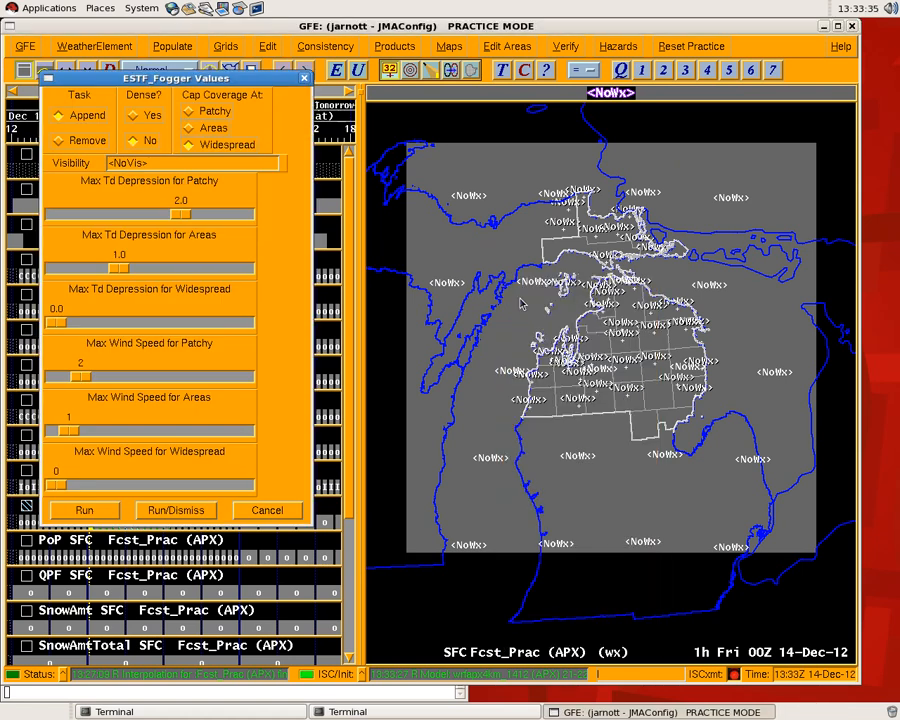
{"action": "left_click", "coordinate": [189, 111]}
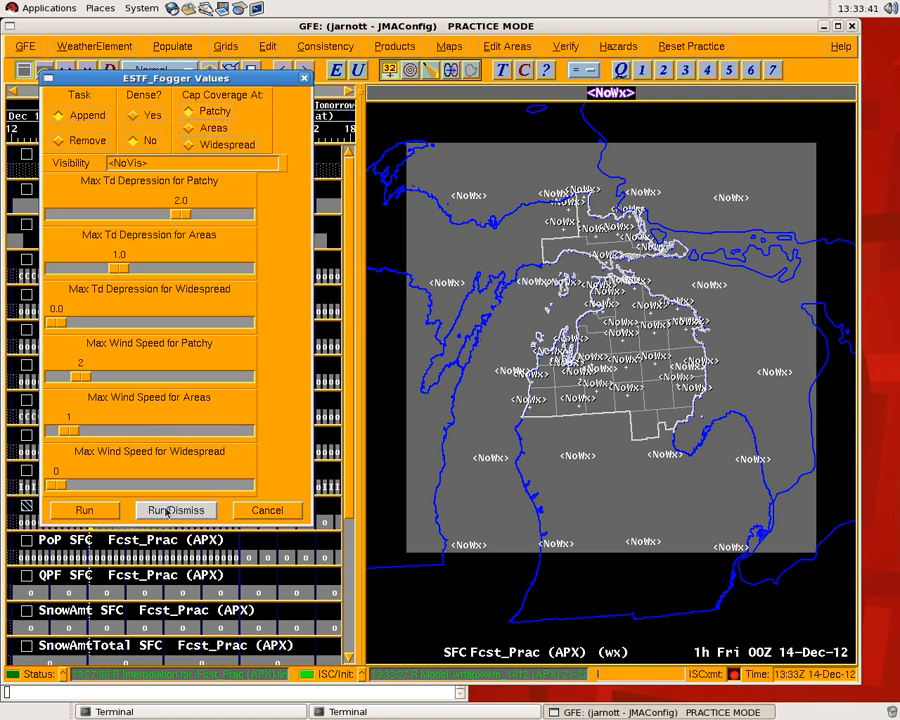
- Run ESTF_Fogger with the Patchy cap, filling Michigan's Wx grid with patchy fog
{"action": "left_click", "coordinate": [175, 510]}
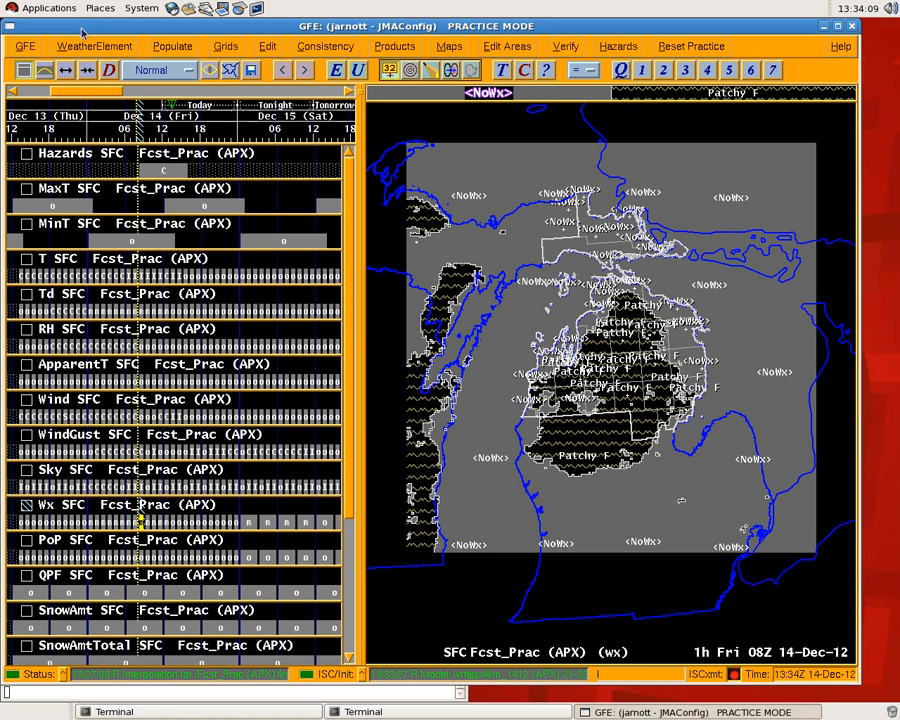
{"action": "mouse_move", "coordinate": [94, 46]}
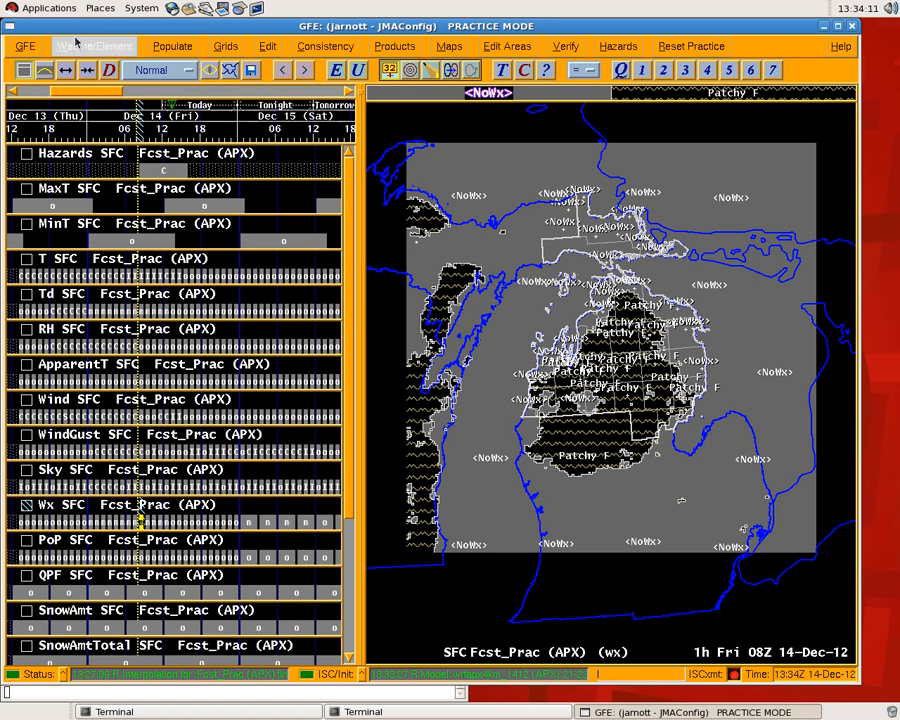